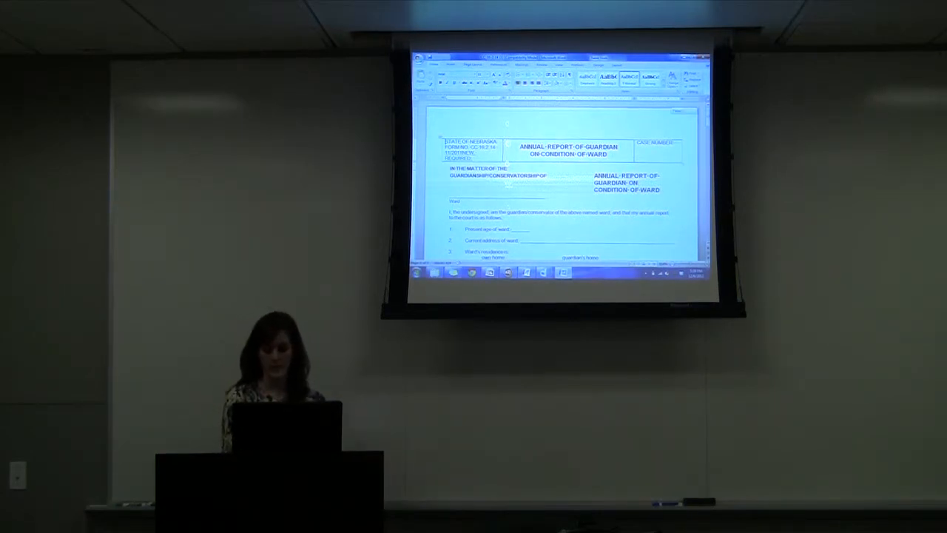
# Pass the welcome screen and submit your first and last name and Female gender.
pyautogui.scroll(-3)
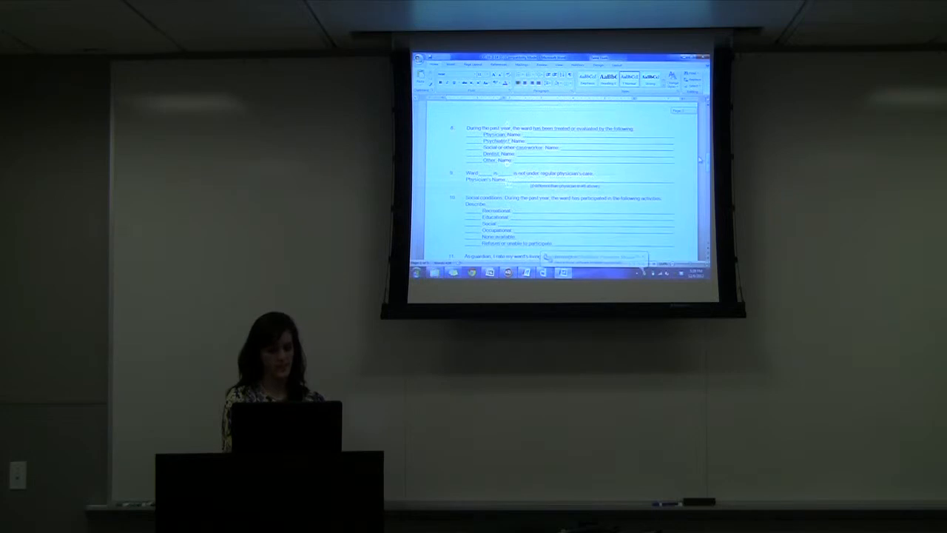
pyautogui.scroll(-3)
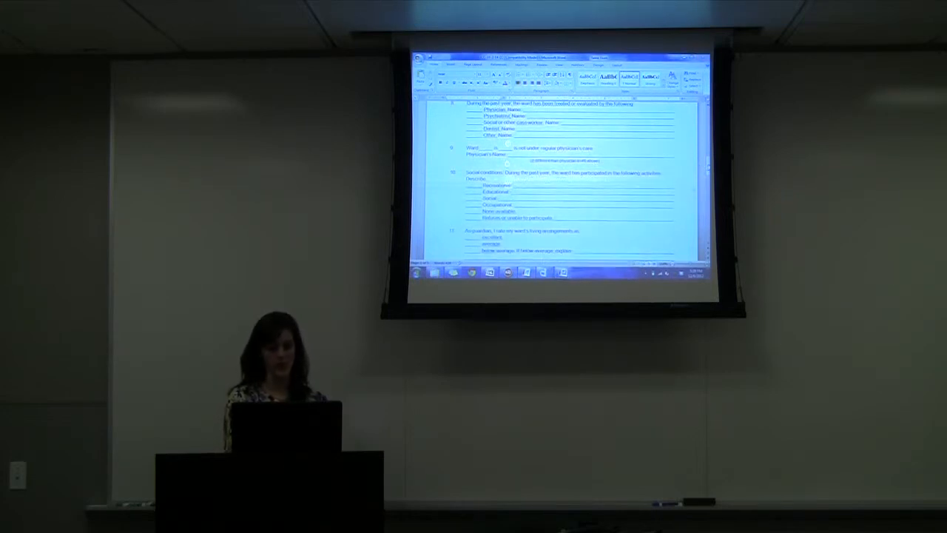
pyautogui.scroll(-3)
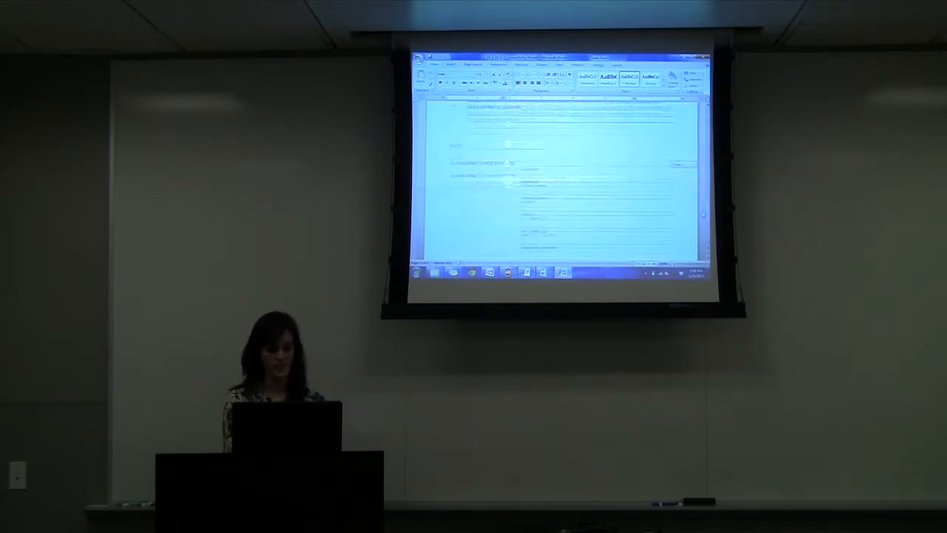
pyautogui.scroll(-3)
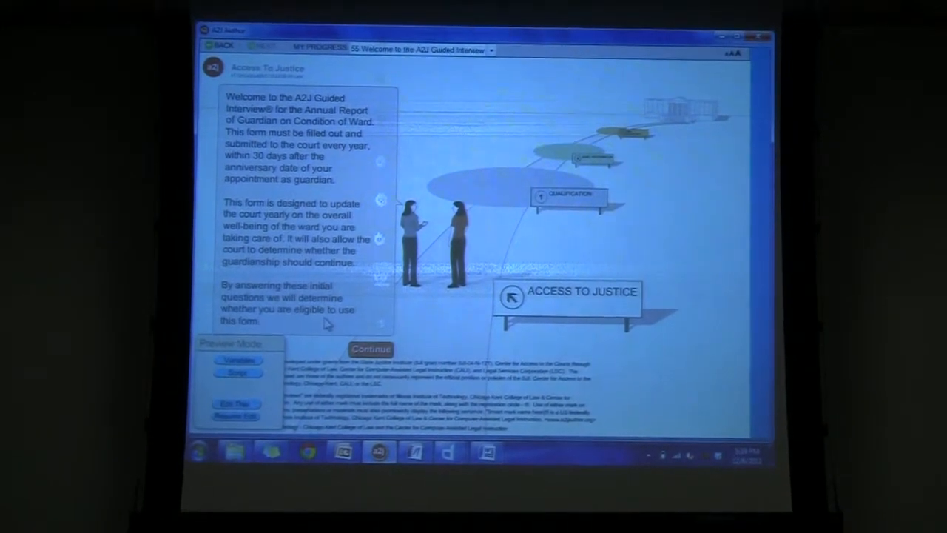
pyautogui.click(370, 348)
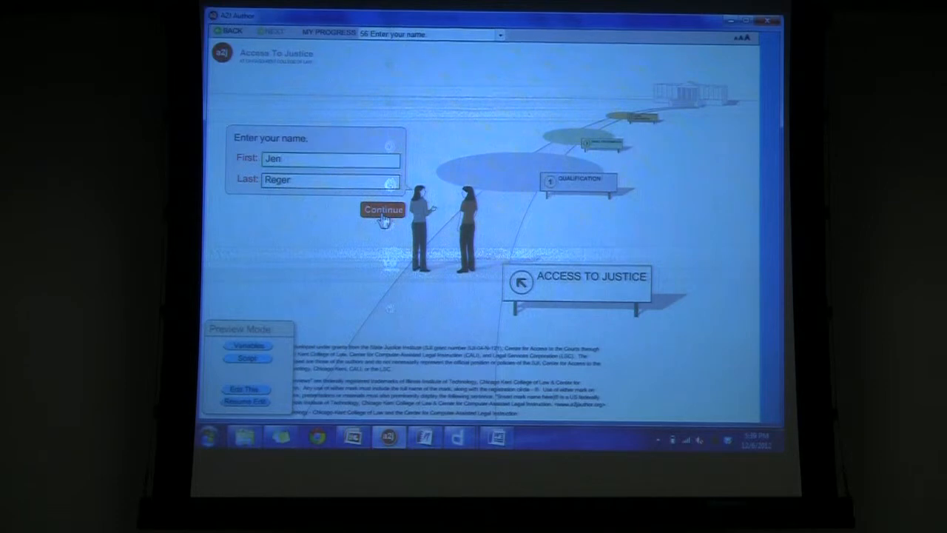
pyautogui.click(383, 209)
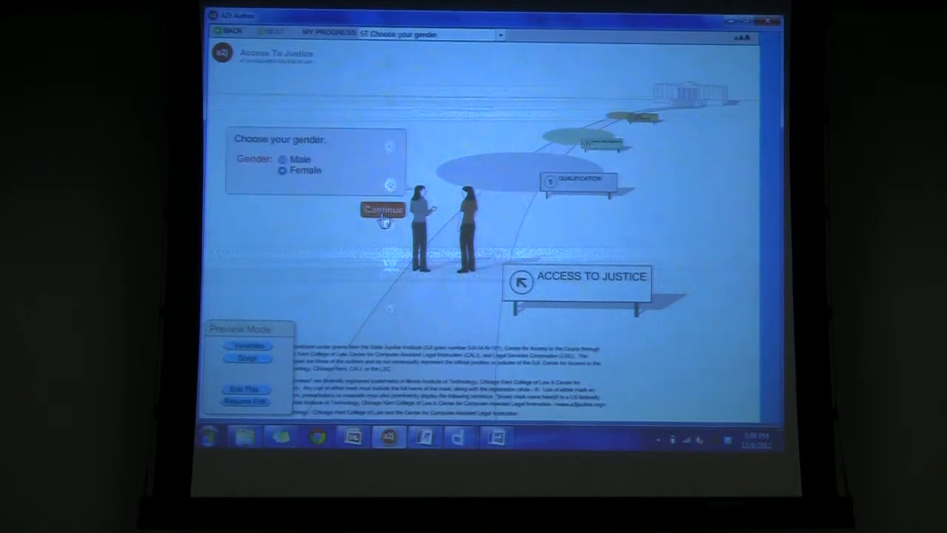
pyautogui.click(382, 209)
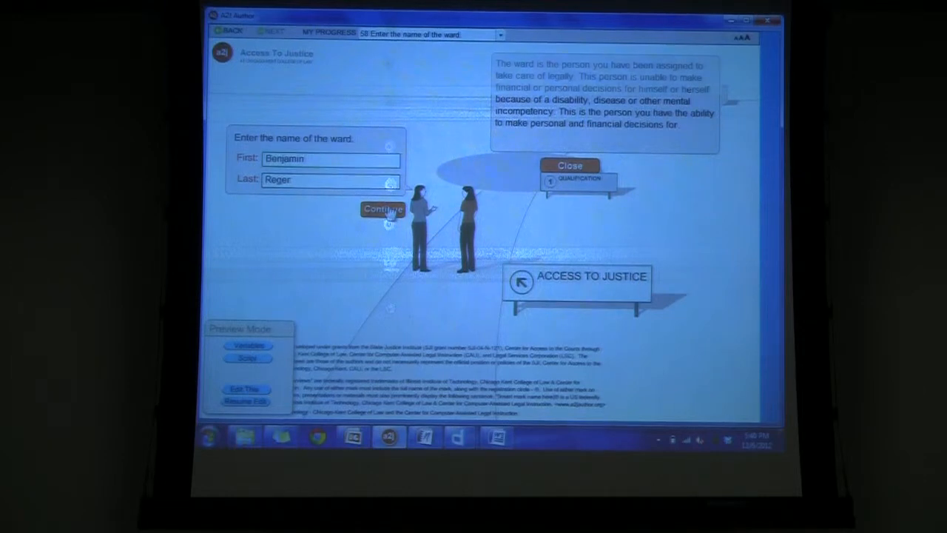
# Submit the ward's name, then view and close the guardian-versus-conservator explanation.
pyautogui.click(382, 208)
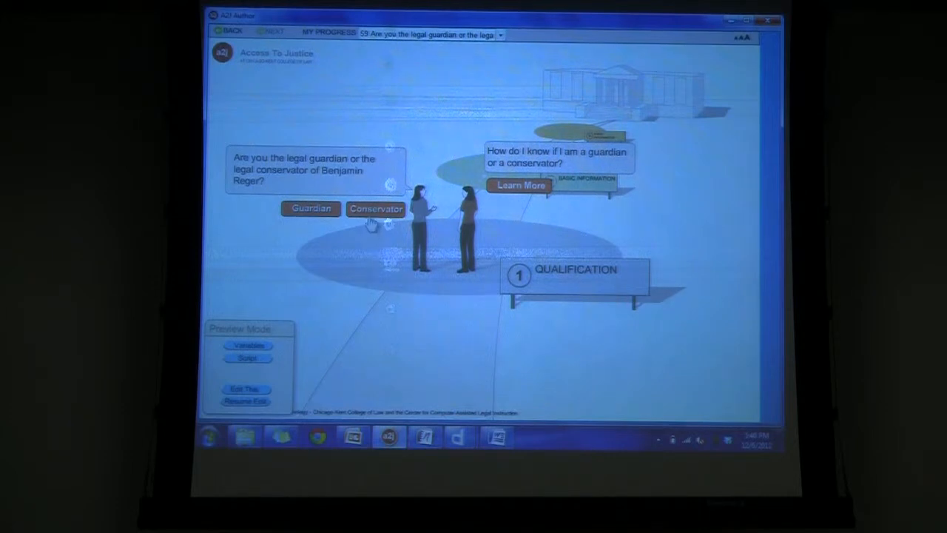
pyautogui.moveTo(517, 244)
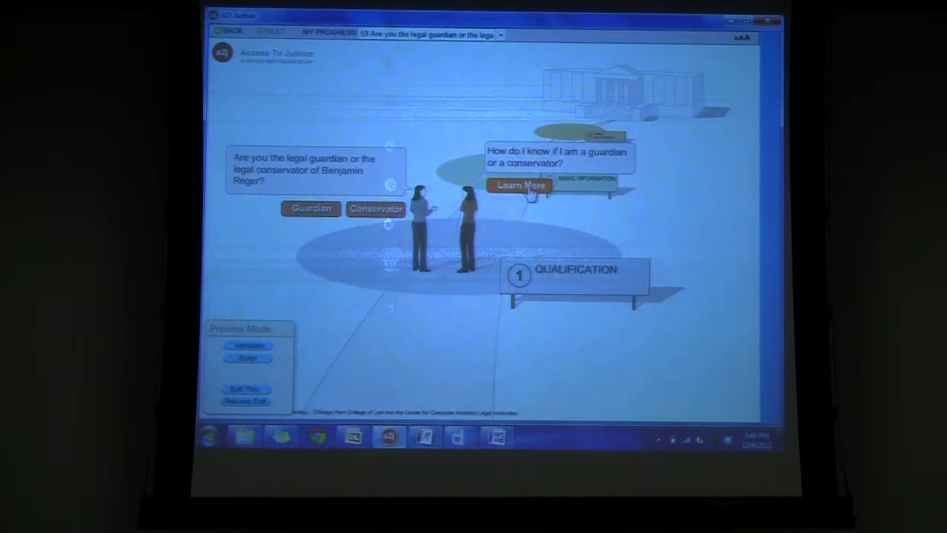
pyautogui.click(521, 185)
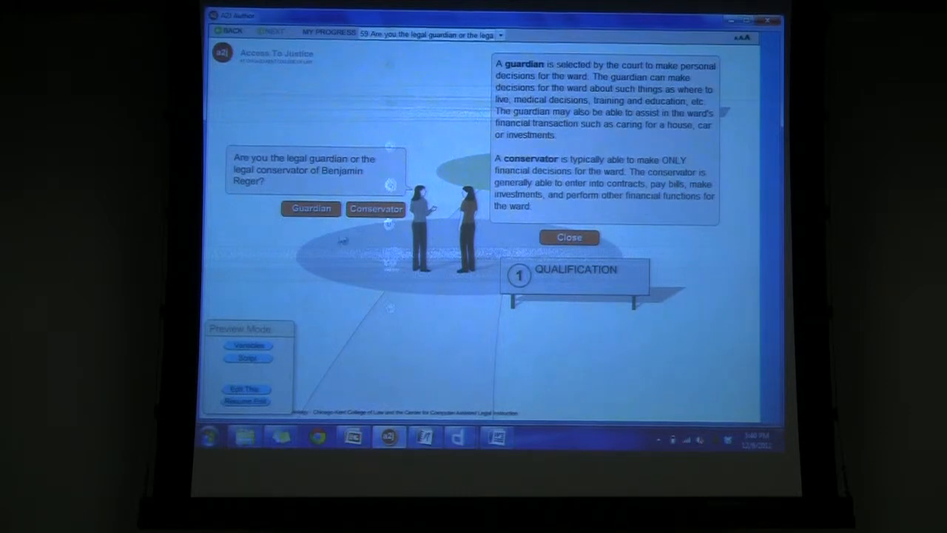
pyautogui.click(569, 237)
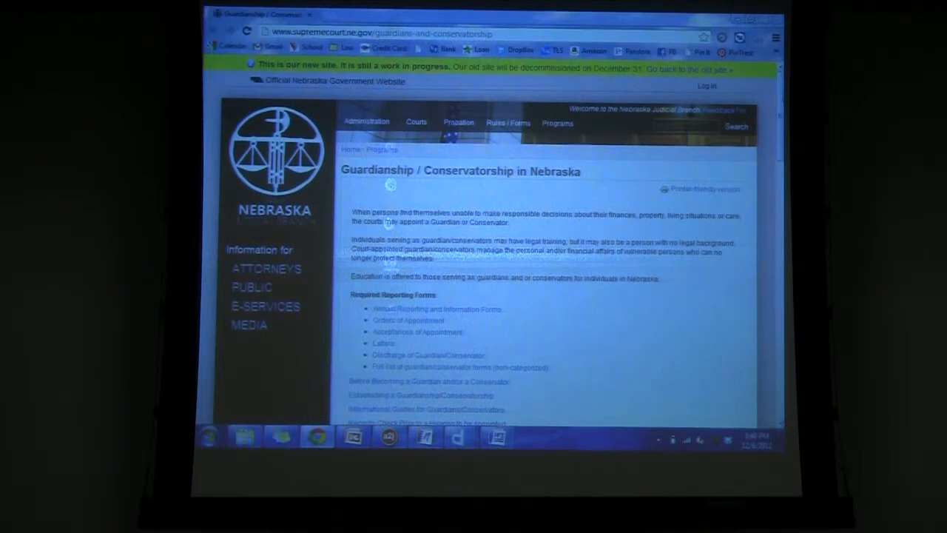
# Scroll through the Guardianship / Conservatorship in Nebraska page in Chrome.
pyautogui.scroll(-3)
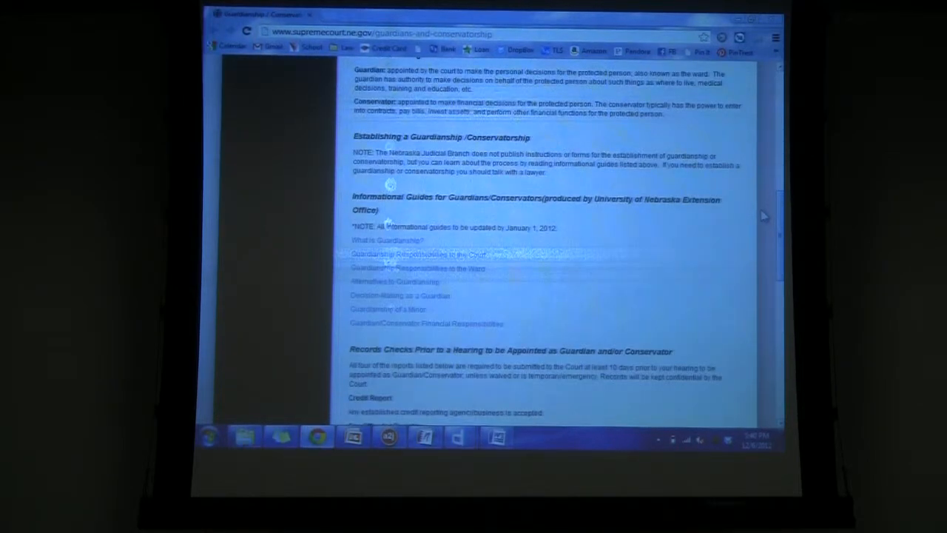
pyautogui.scroll(3)
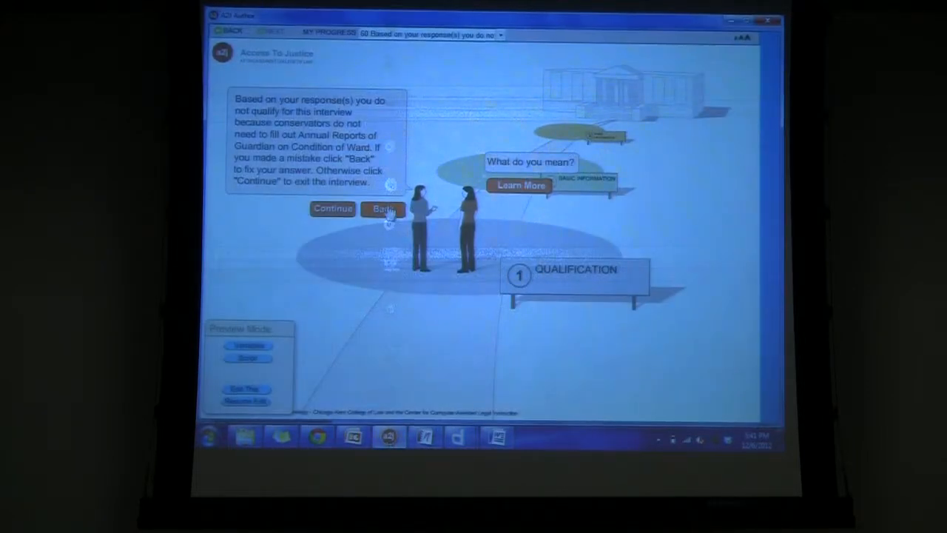
# Go back from the not-qualified screen and answer Guardian instead of conservator.
pyautogui.click(384, 208)
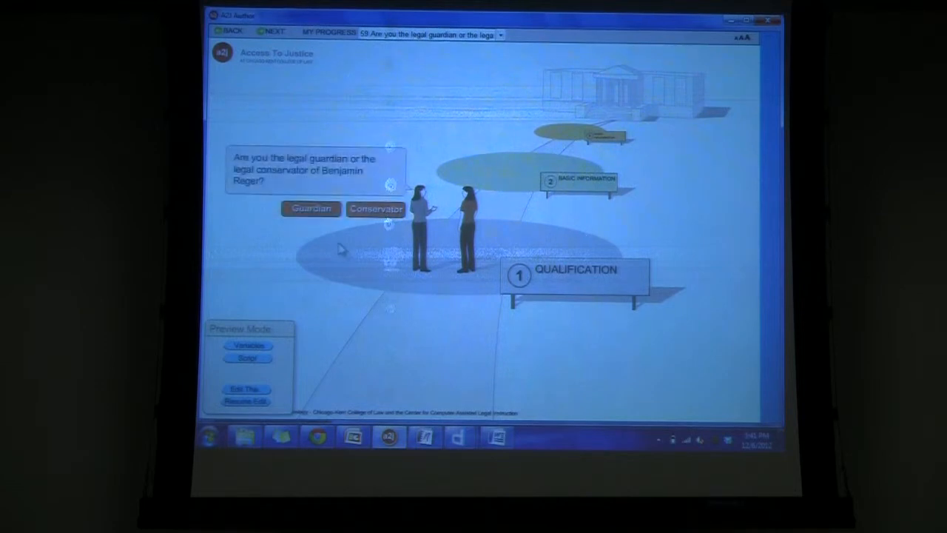
pyautogui.click(309, 208)
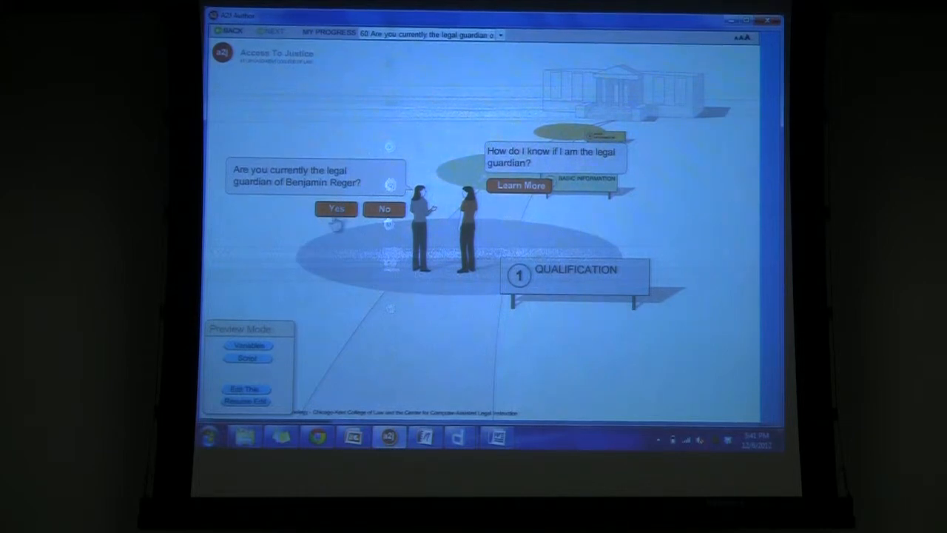
# Answer Yes to current guardian, 30-day filing and estate control, then answer the accounting question.
pyautogui.click(335, 208)
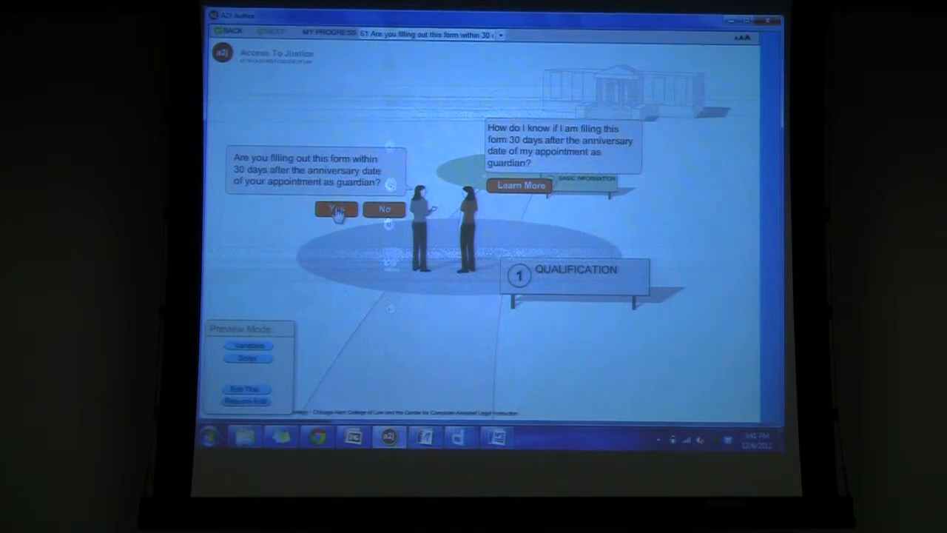
pyautogui.click(335, 209)
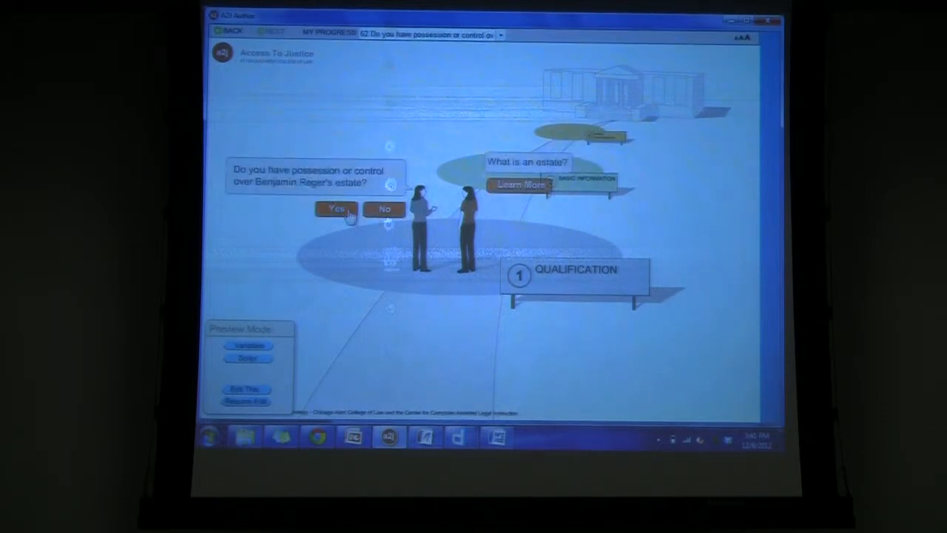
pyautogui.click(336, 209)
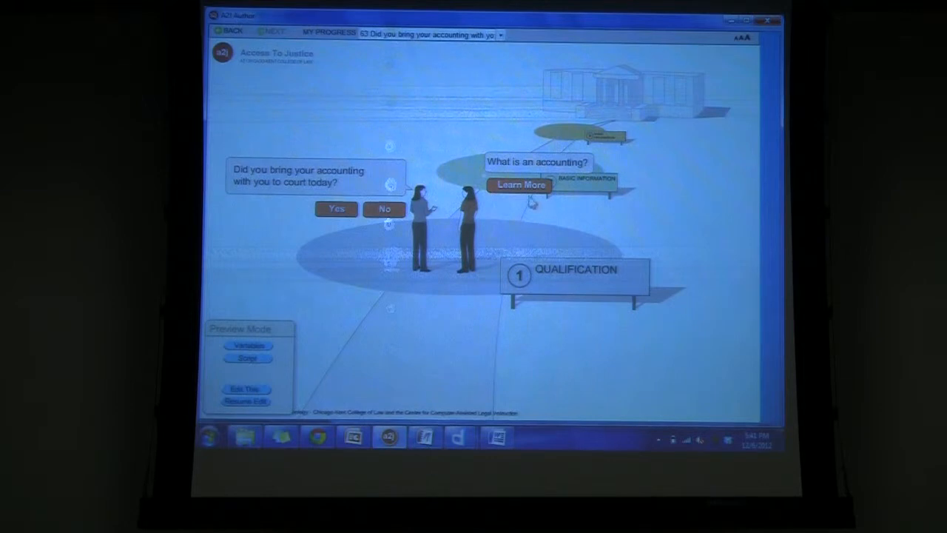
pyautogui.click(520, 185)
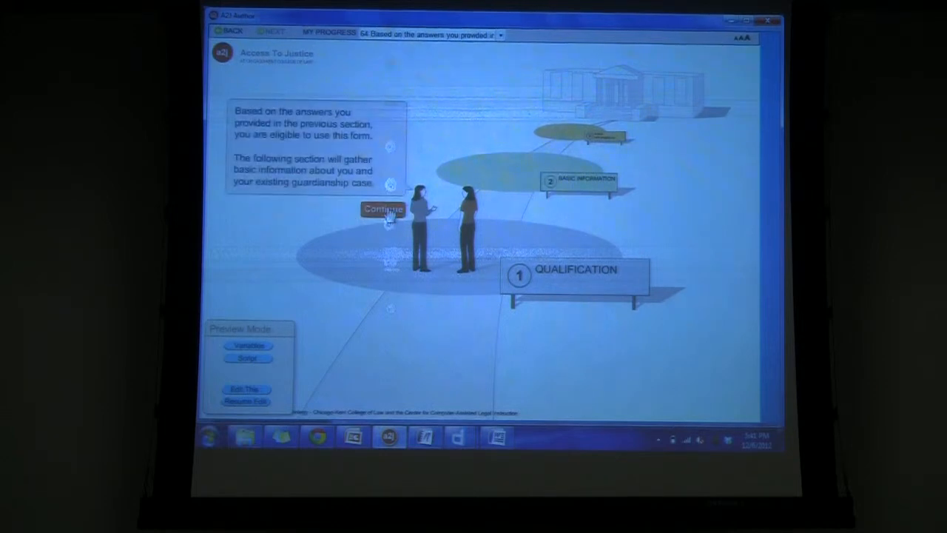
# Continue past eligibility into Basic Information and open Learn More on the filing-county question.
pyautogui.click(383, 209)
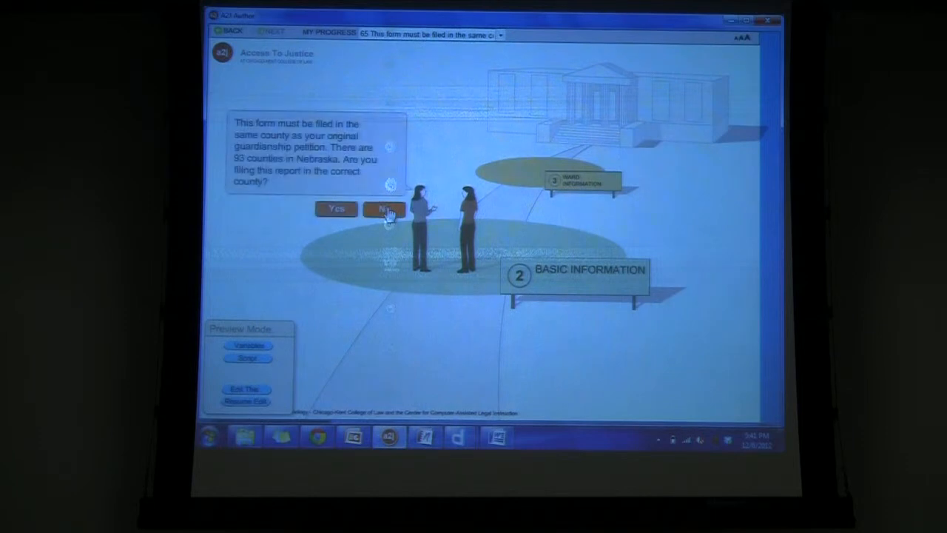
pyautogui.click(384, 208)
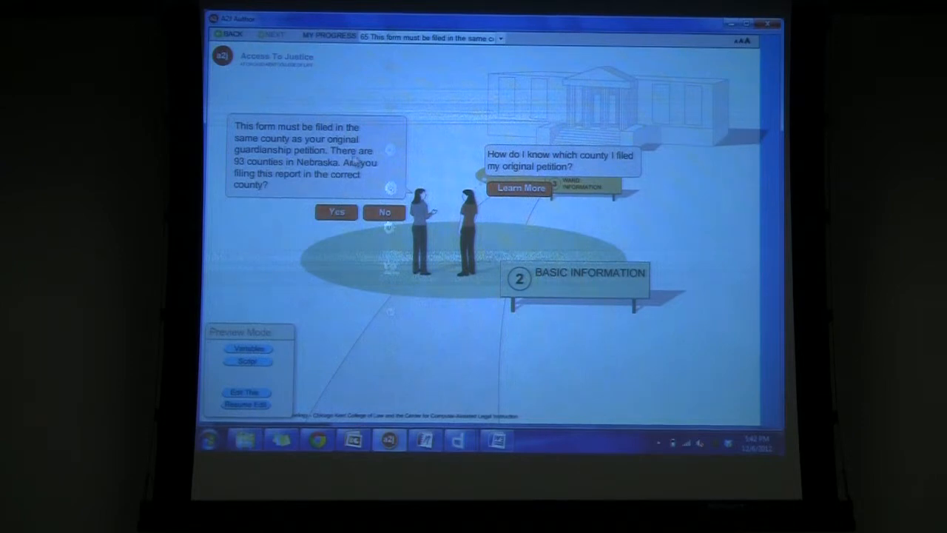
pyautogui.moveTo(337, 190)
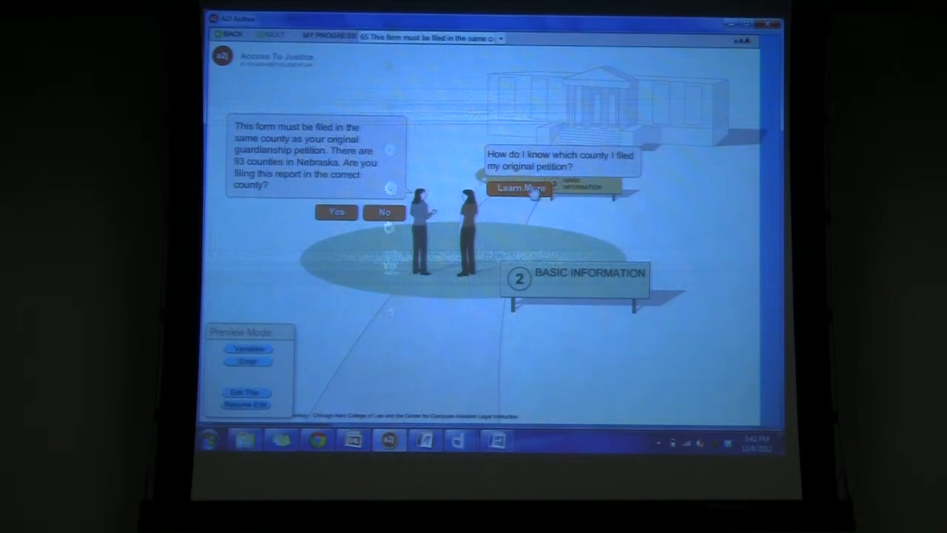
pyautogui.click(520, 187)
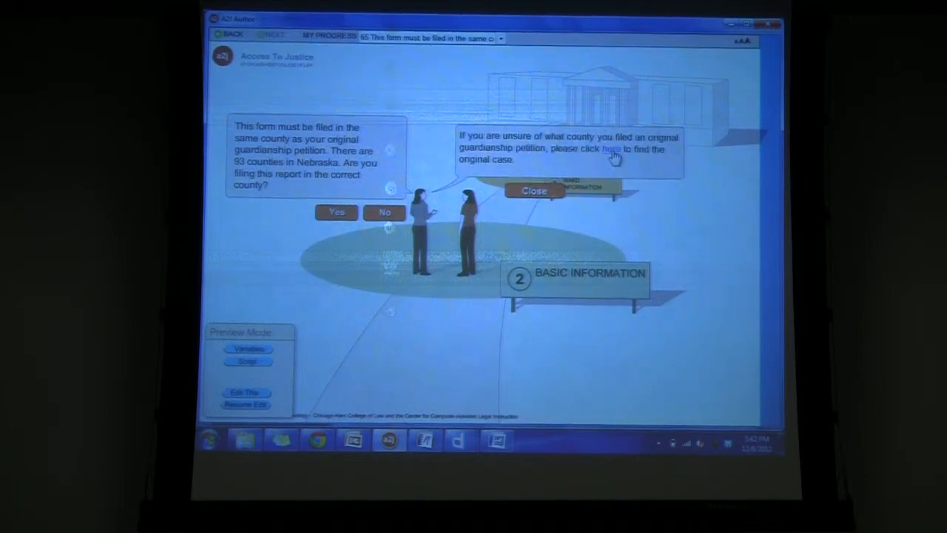
# Follow the 'here' link to the nebraska.gov Multi-Court Case Calendar and scroll it.
pyautogui.click(611, 149)
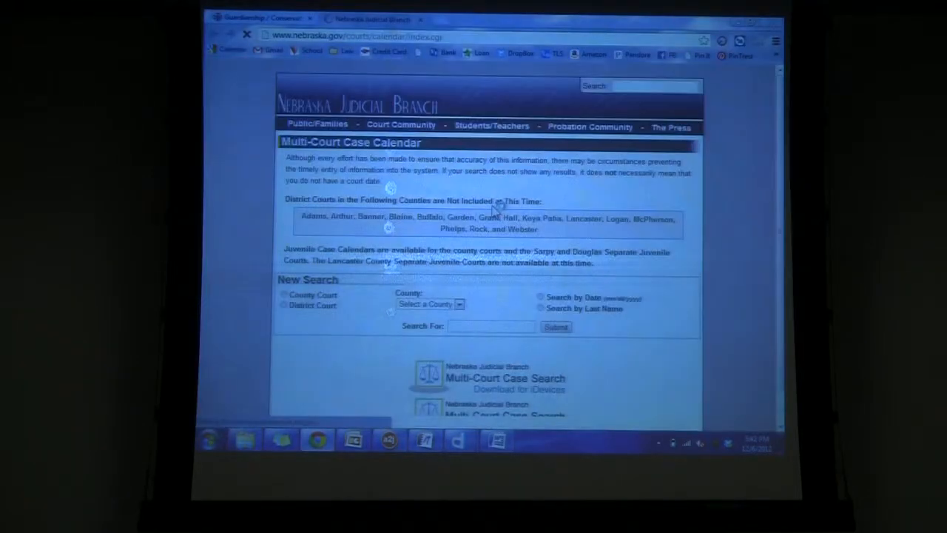
pyautogui.scroll(-3)
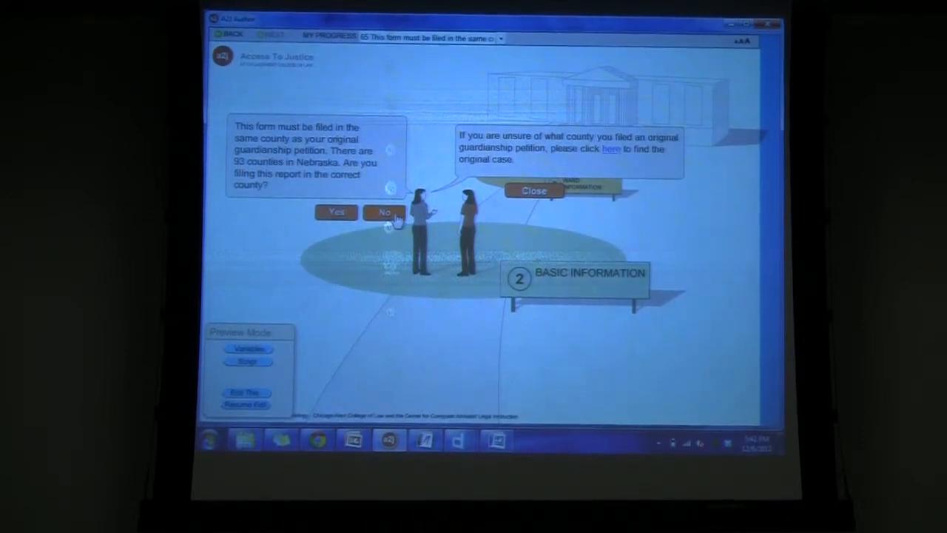
# Answer the county question, submit address, phone, email and case number, and continue to ward information.
pyautogui.click(384, 213)
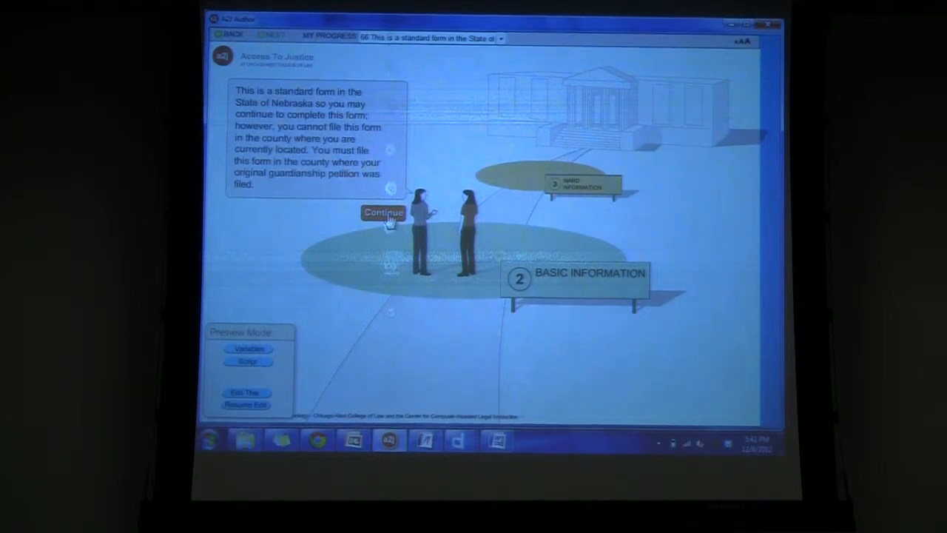
pyautogui.click(383, 213)
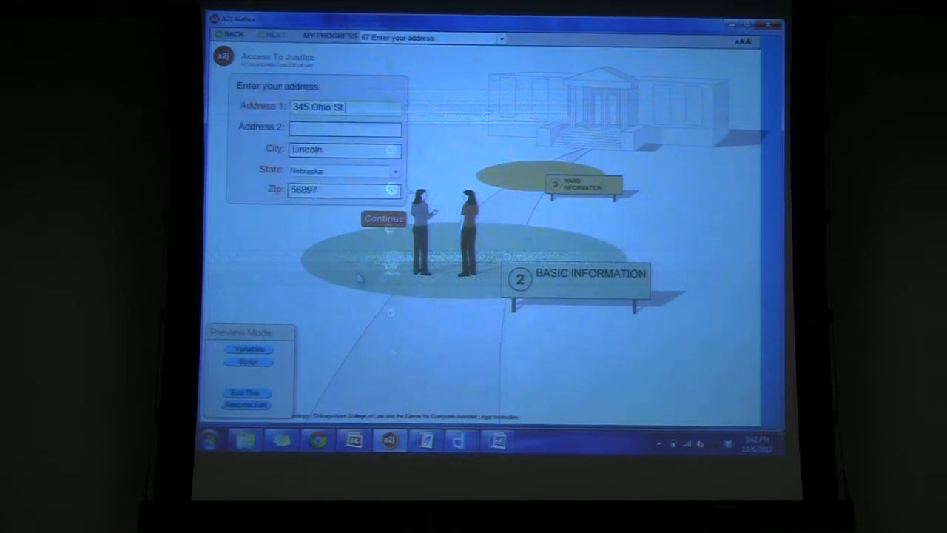
pyautogui.click(384, 218)
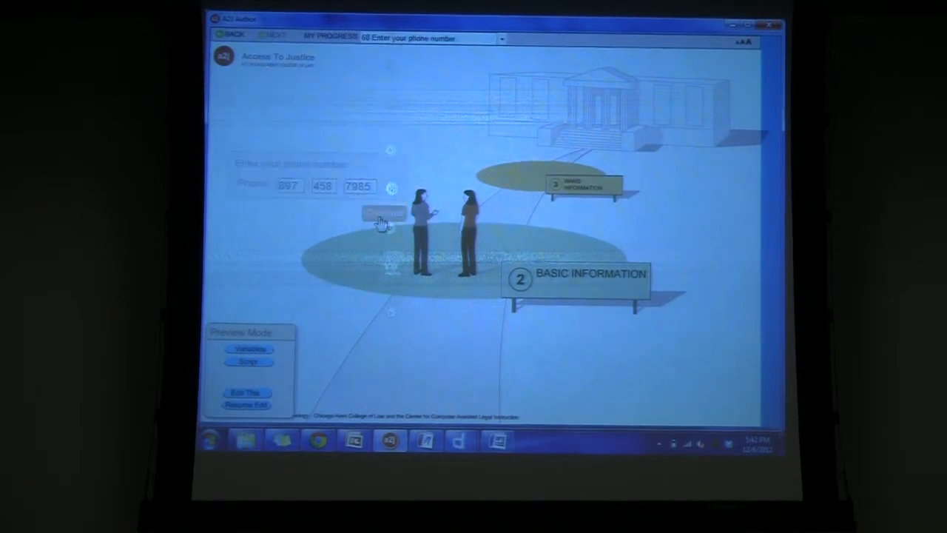
pyautogui.click(381, 215)
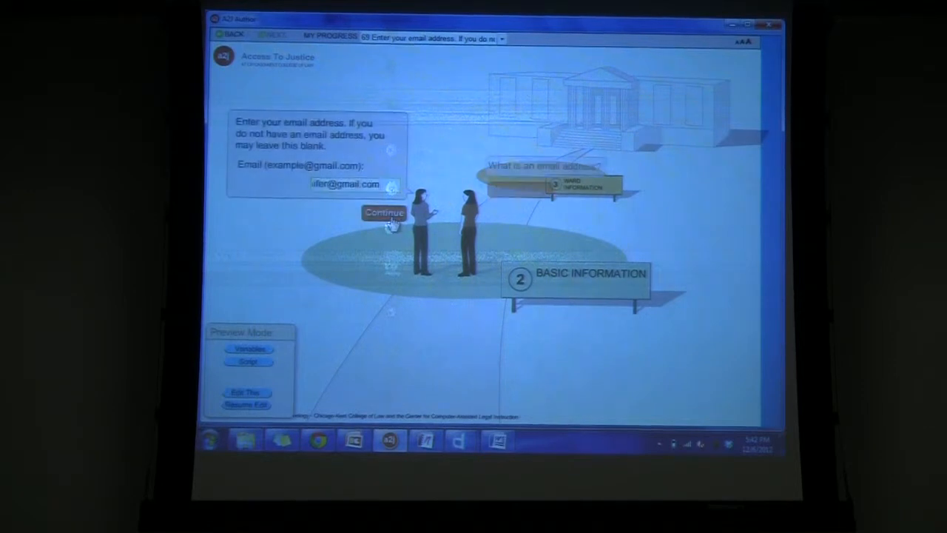
pyautogui.click(383, 213)
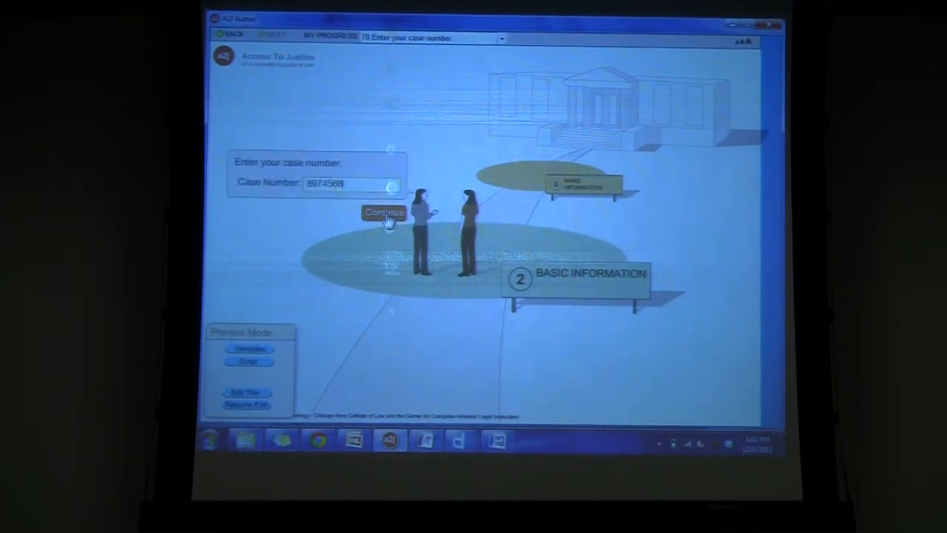
pyautogui.click(382, 213)
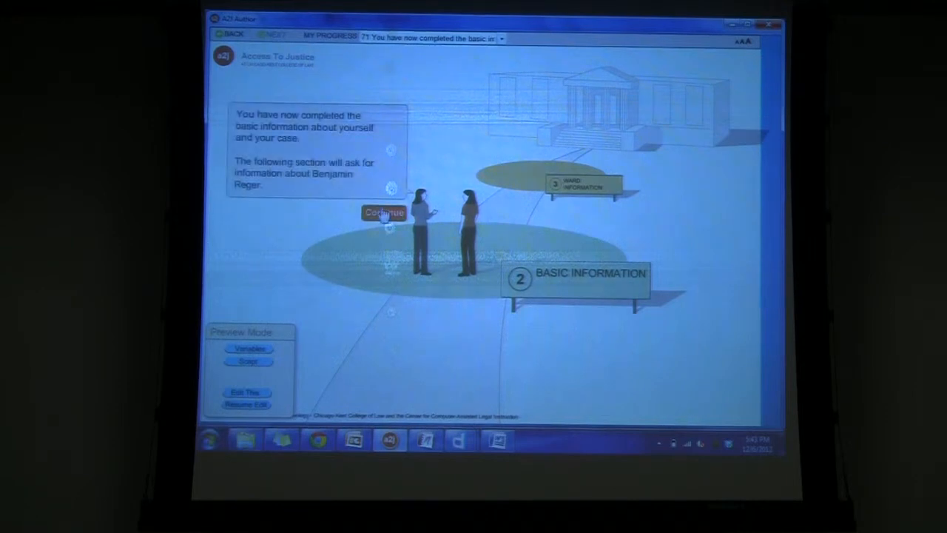
pyautogui.click(383, 213)
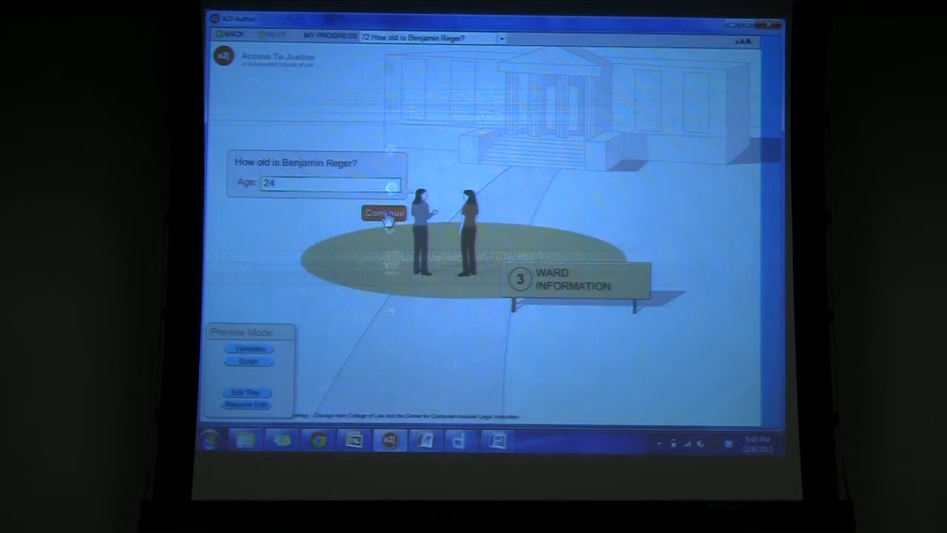
# Submit the ward's age, address, Hospital or Medical Facility home type and move-in date.
pyautogui.click(384, 213)
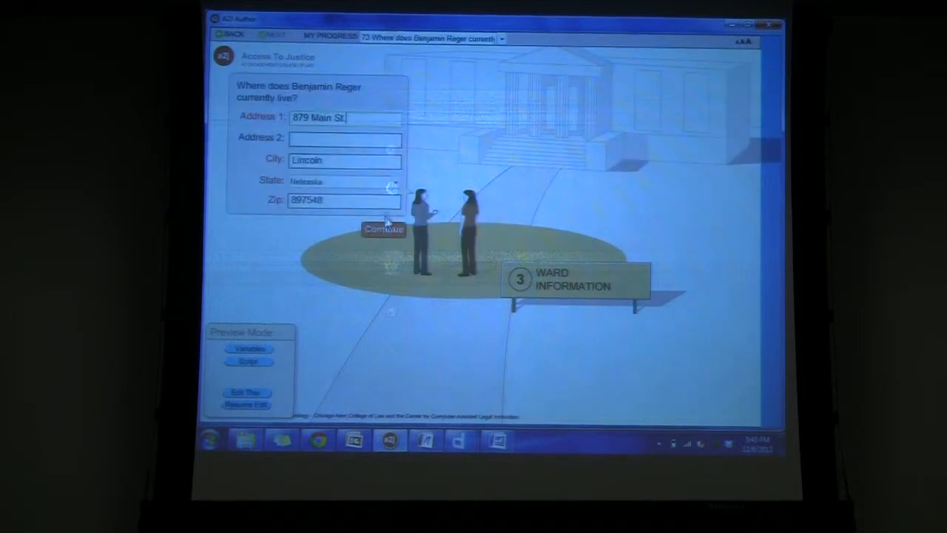
pyautogui.click(384, 228)
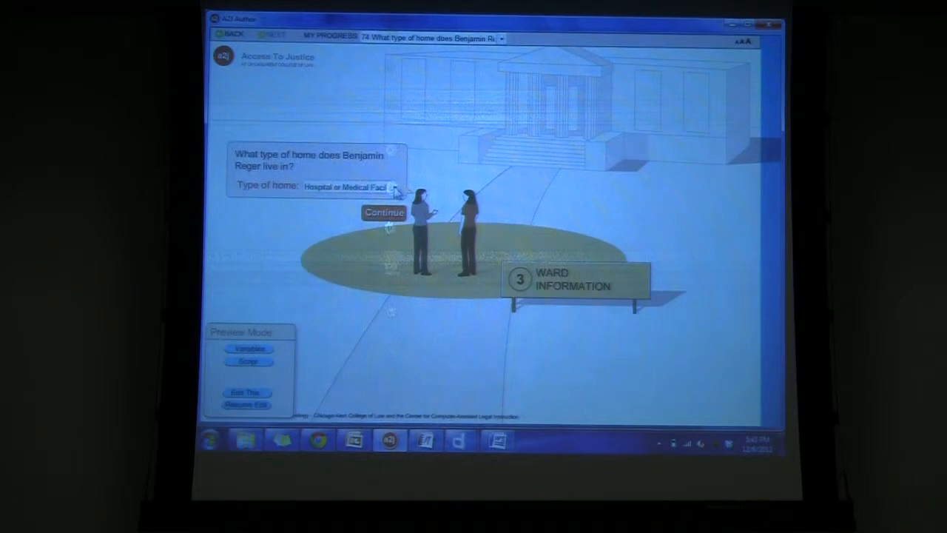
pyautogui.click(393, 187)
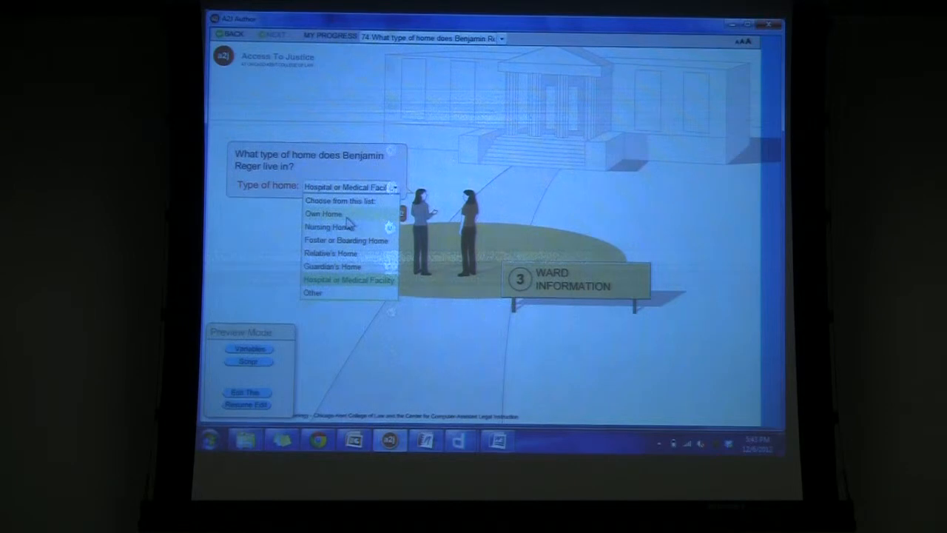
pyautogui.click(349, 279)
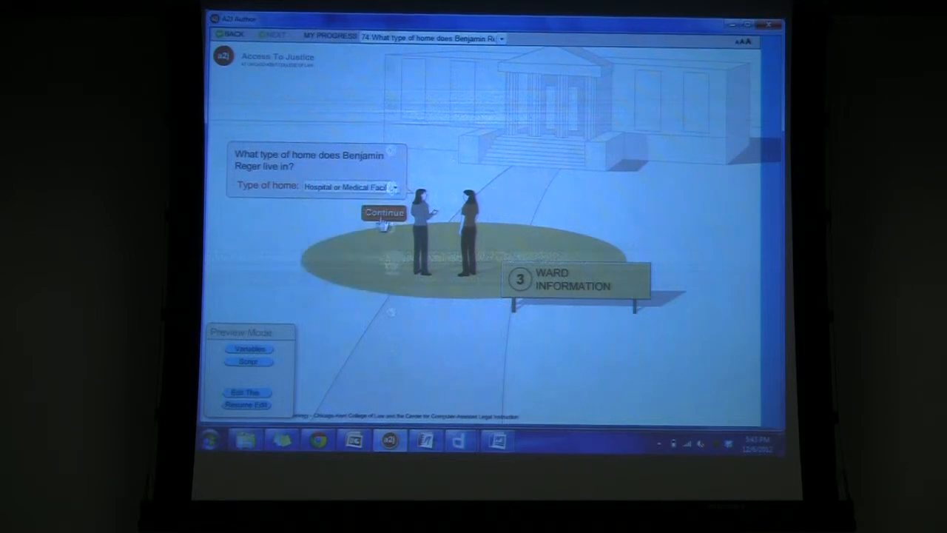
pyautogui.click(383, 212)
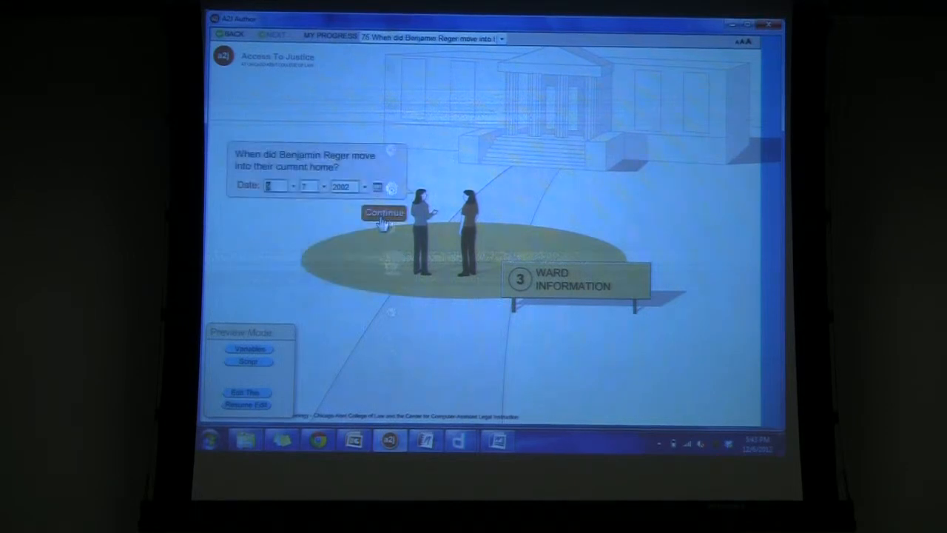
pyautogui.click(383, 213)
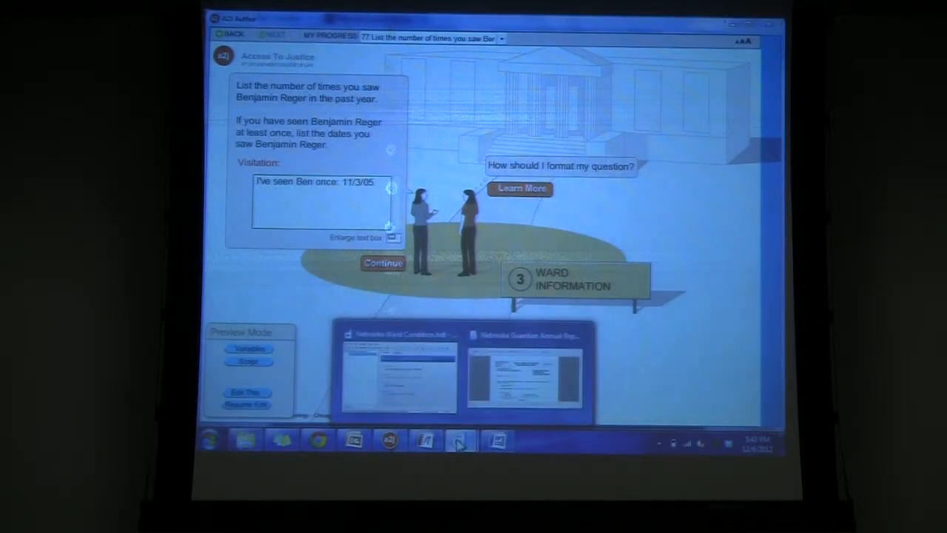
# Bring up HotDocs and scroll the filled Annual Report of Guardian preview to the signature section.
pyautogui.click(525, 377)
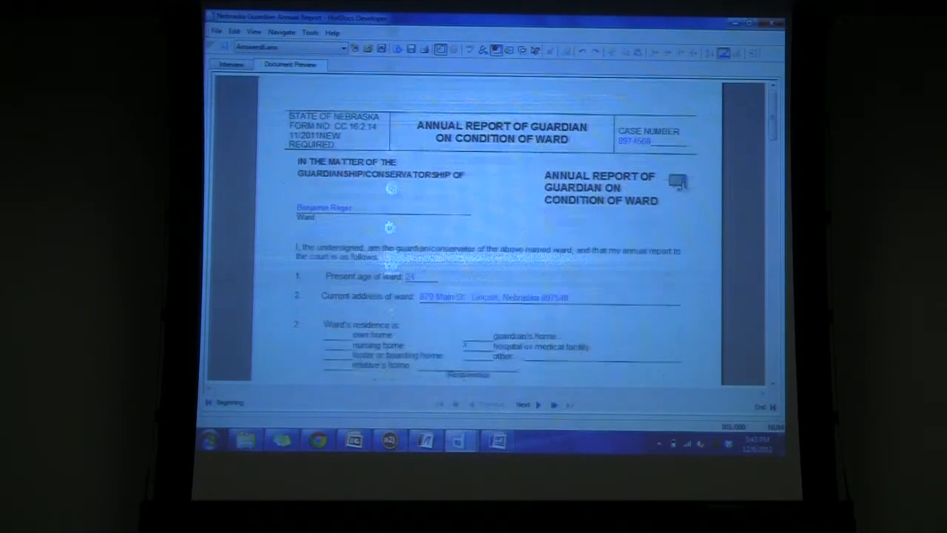
pyautogui.scroll(-3)
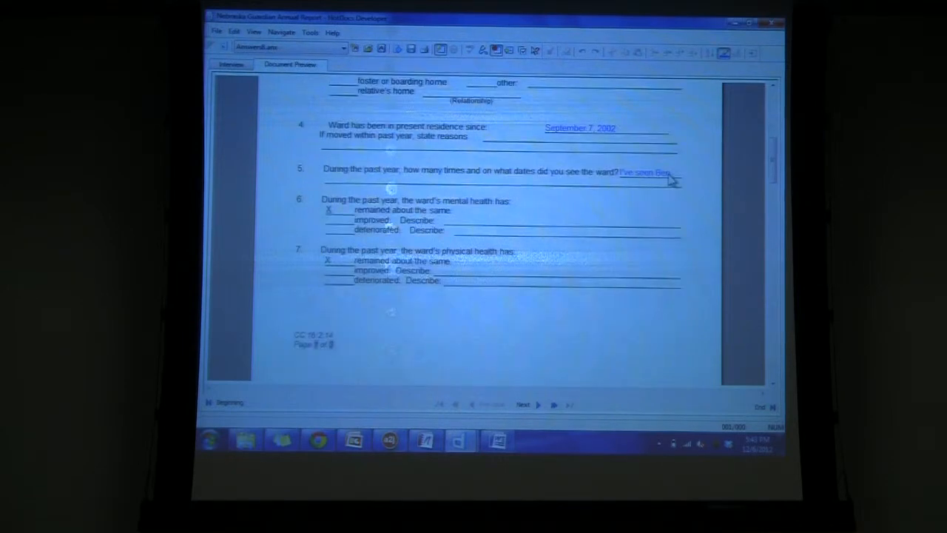
pyautogui.scroll(-3)
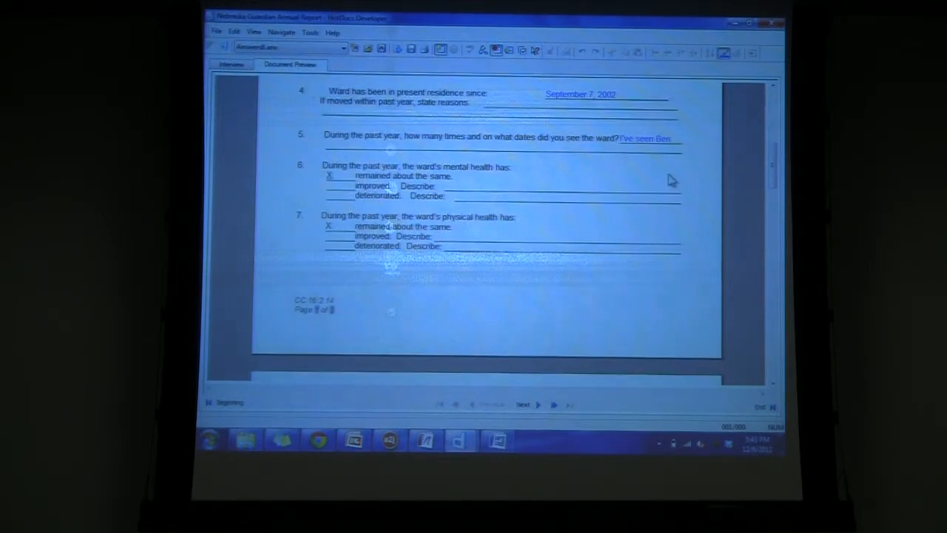
pyautogui.scroll(-3)
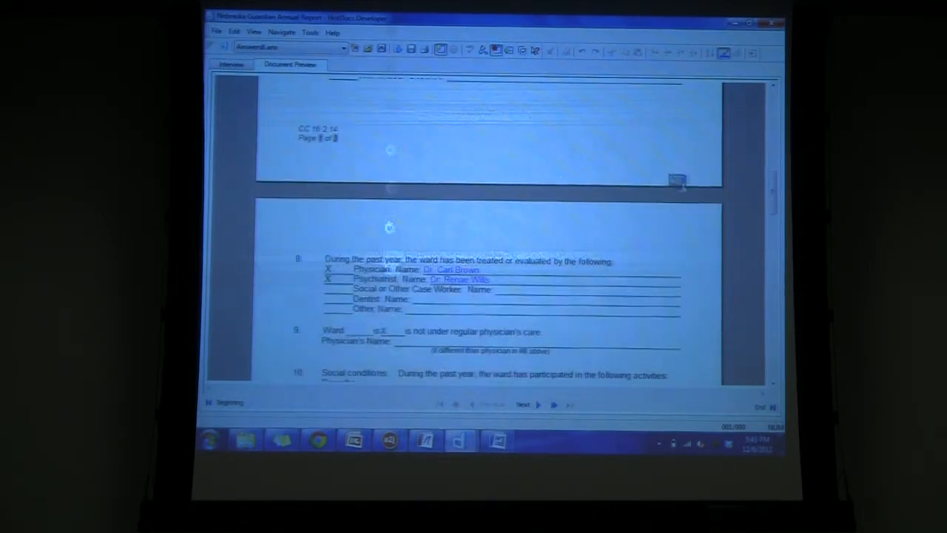
pyautogui.scroll(-3)
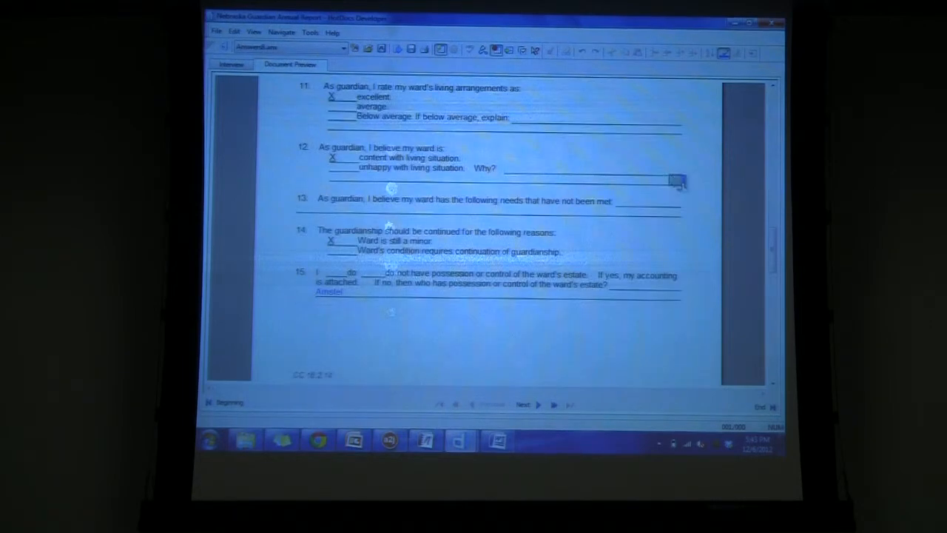
pyautogui.scroll(-3)
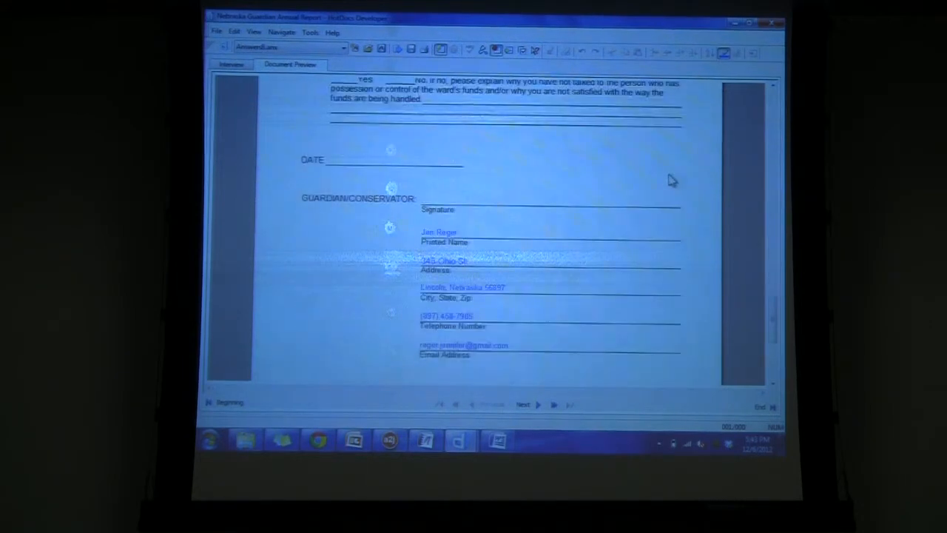
pyautogui.scroll(3)
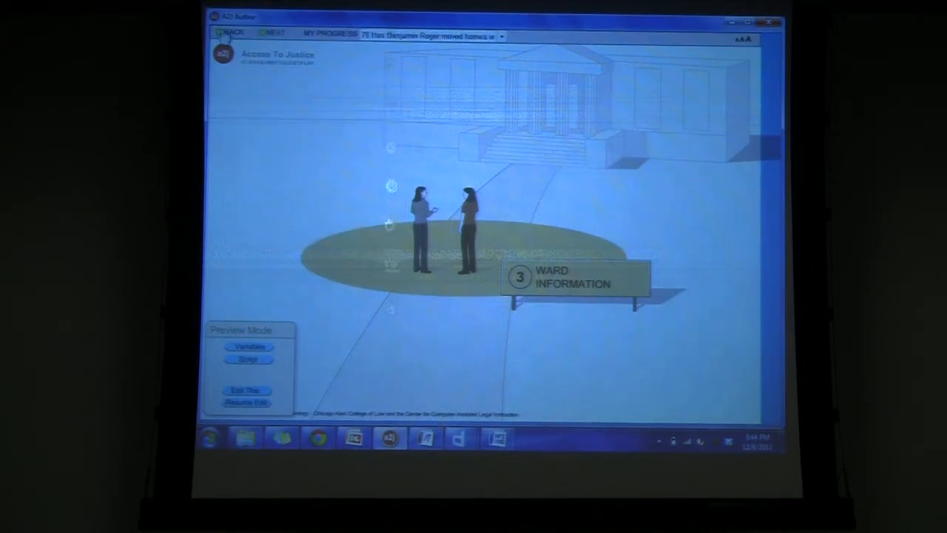
# Step back past the ward's address and age questions to the 'Enter your case number' question.
pyautogui.click(271, 34)
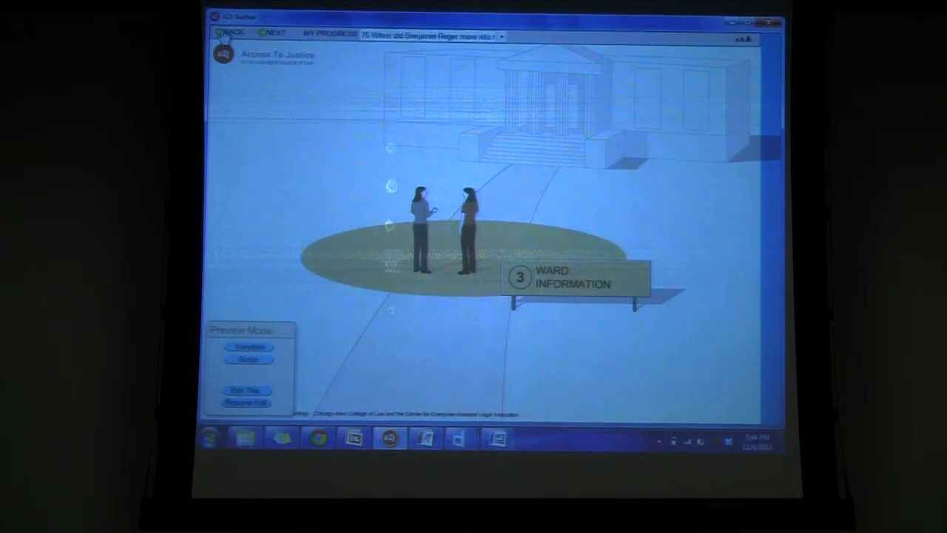
pyautogui.click(270, 32)
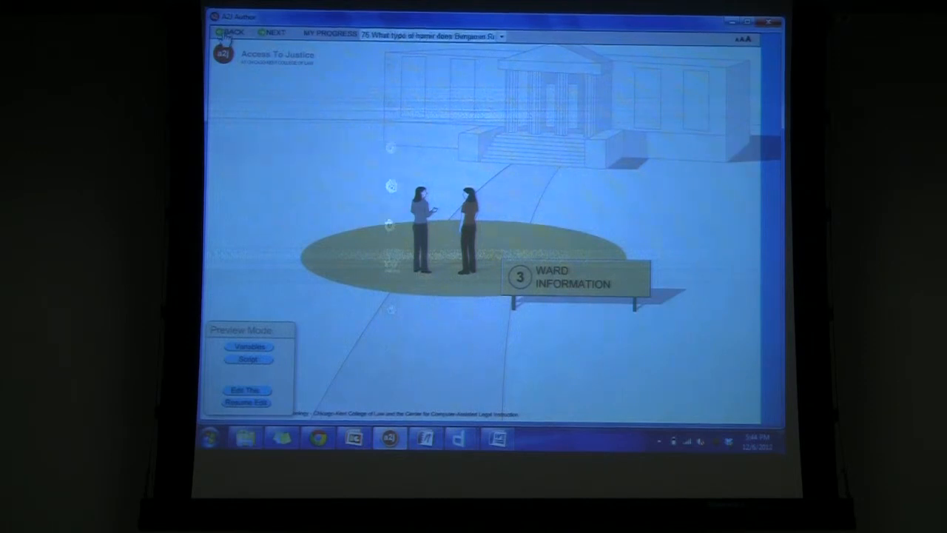
pyautogui.click(231, 32)
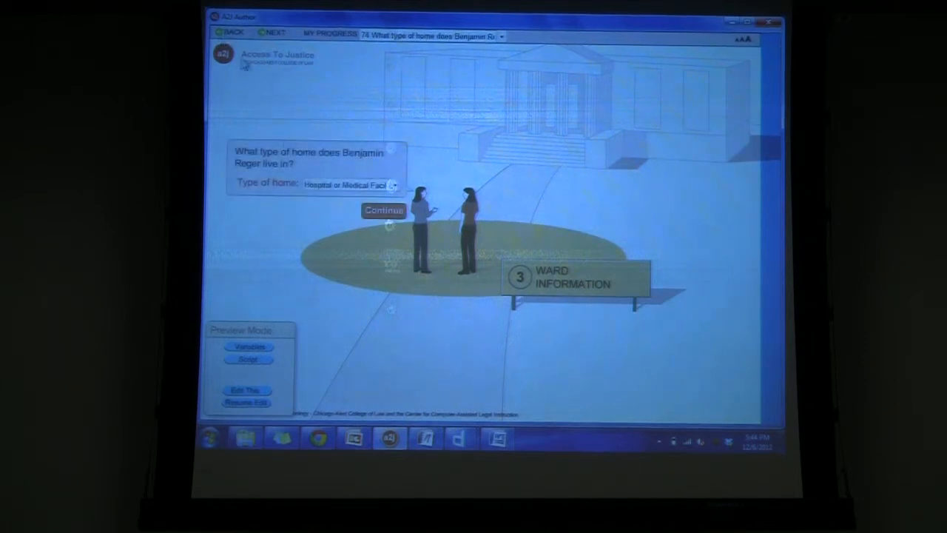
pyautogui.click(232, 34)
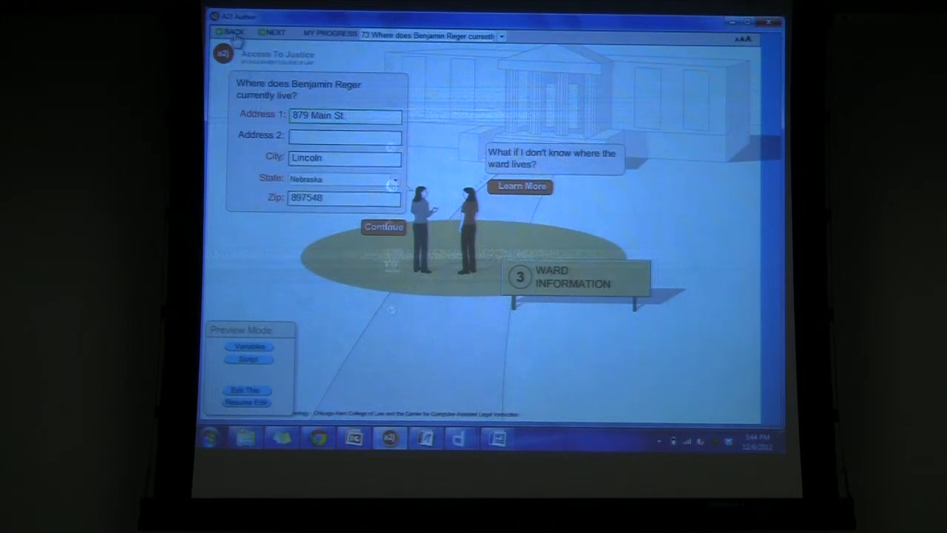
pyautogui.click(233, 32)
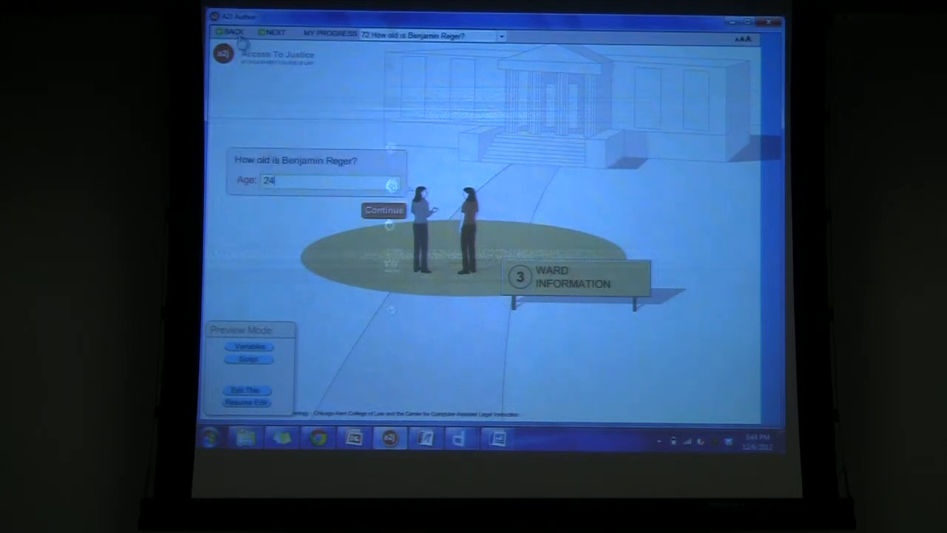
pyautogui.click(383, 209)
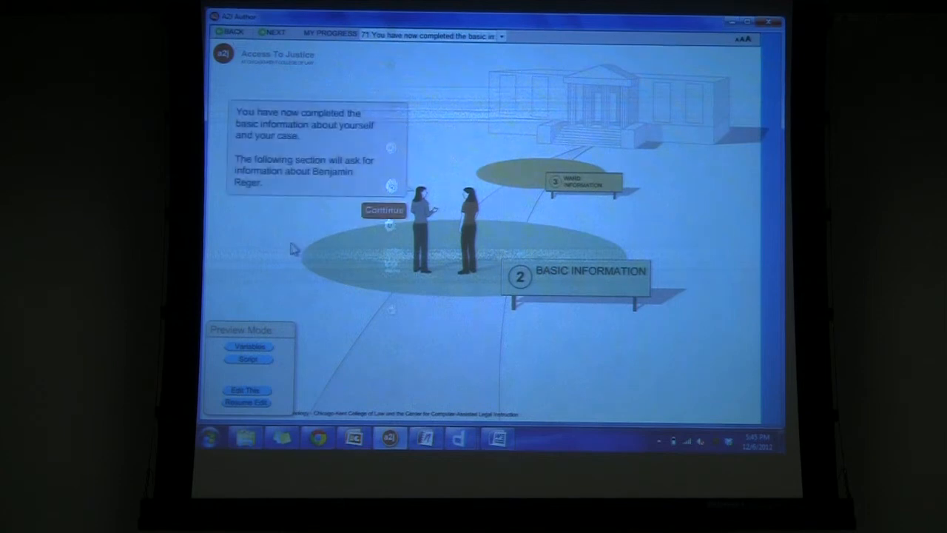
pyautogui.click(232, 34)
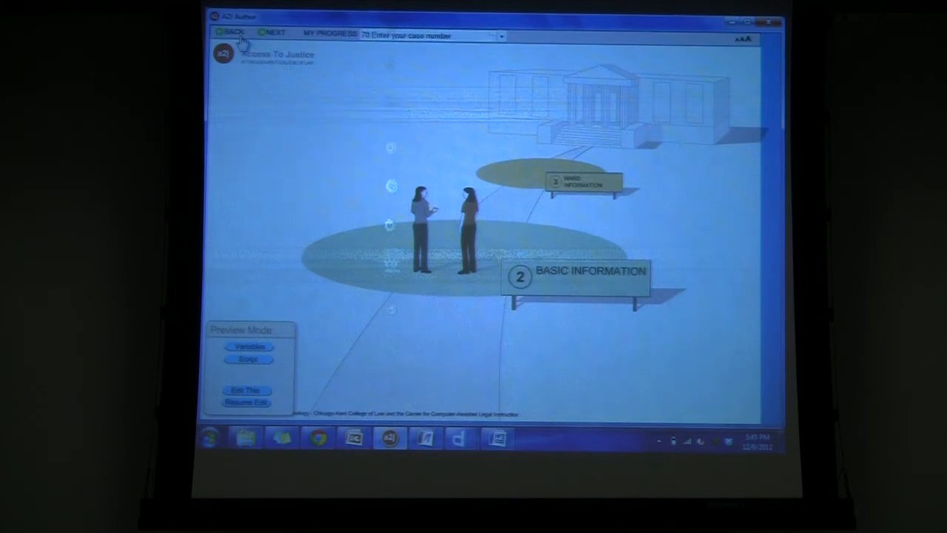